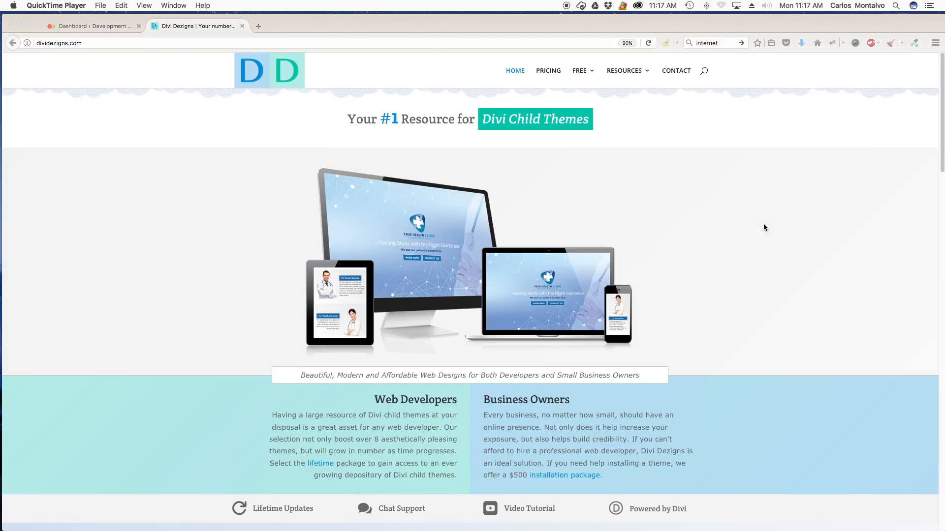
pyautogui.moveTo(111, 147)
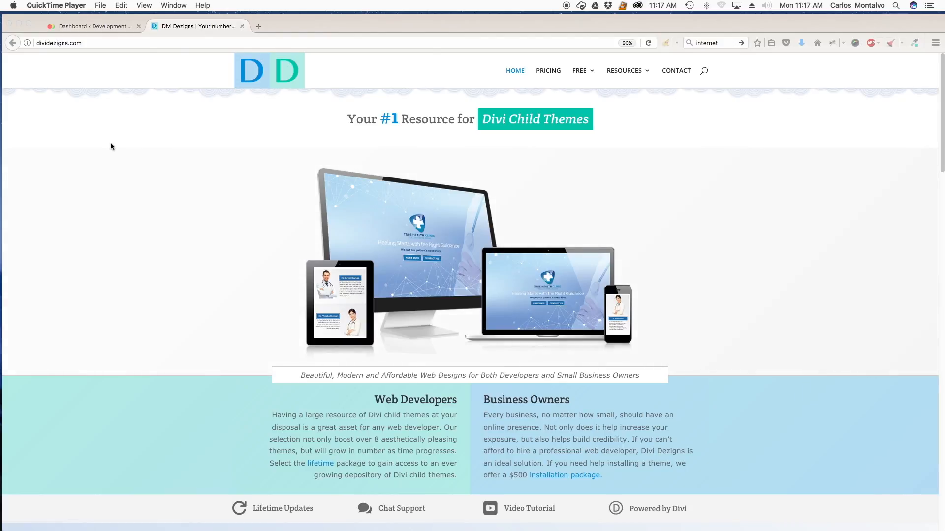
pyautogui.moveTo(351, 174)
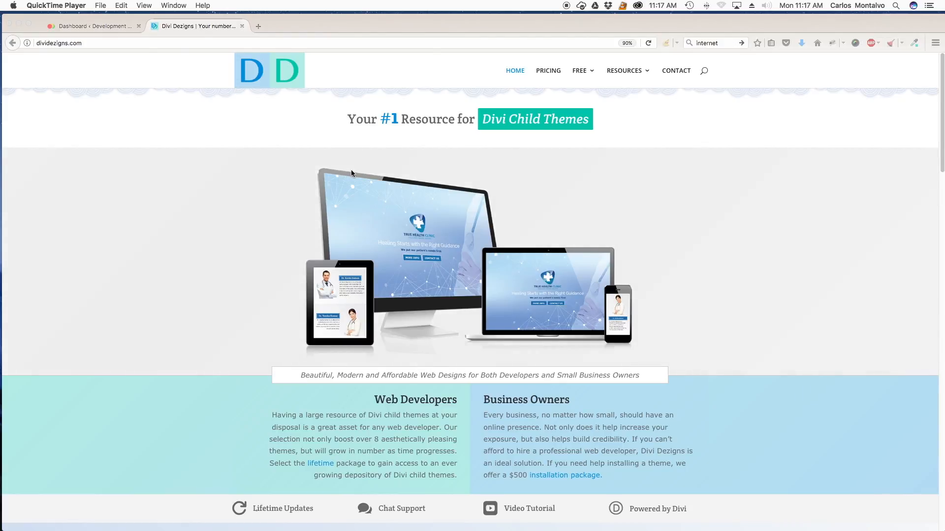
# Step: Focus the Firefox window showing the Divi Dezigns home page
pyautogui.click(578, 71)
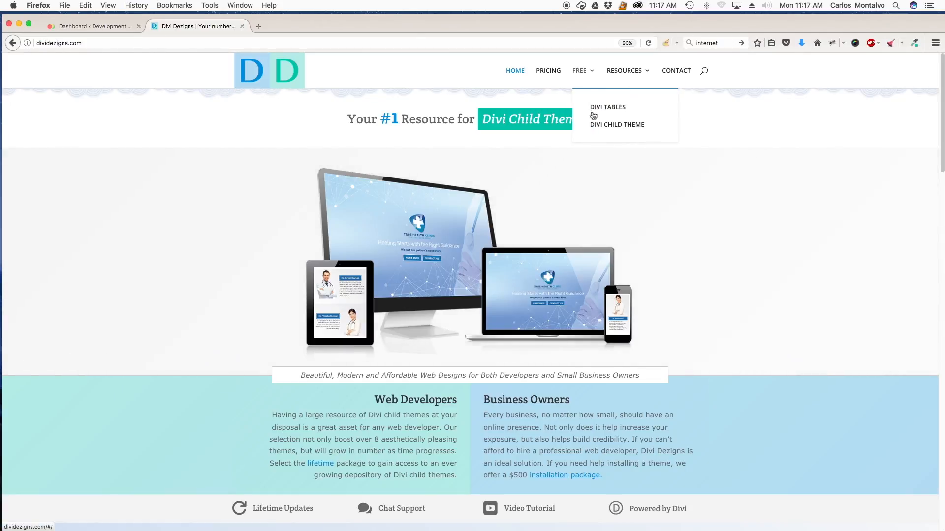
# Step: Download Divi-child.zip from the free Divi Child Theme page and save the file
pyautogui.click(617, 125)
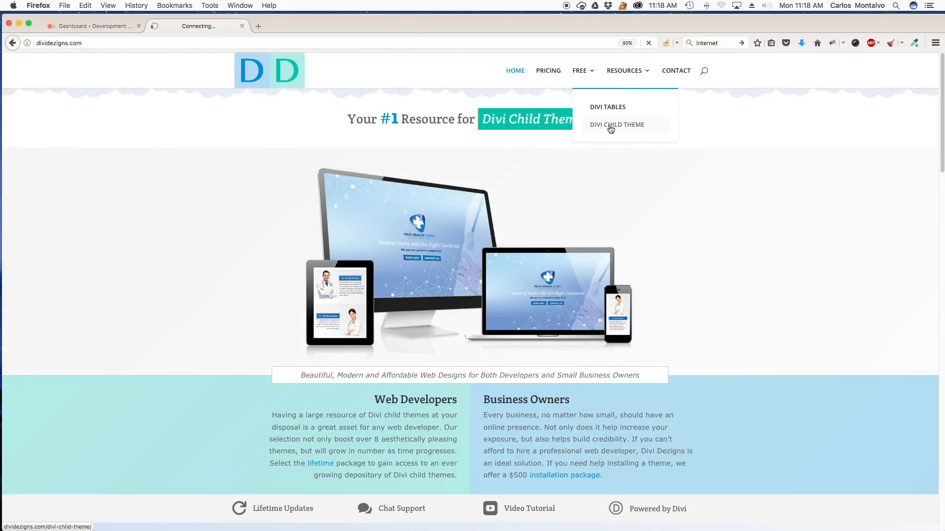
pyautogui.click(616, 125)
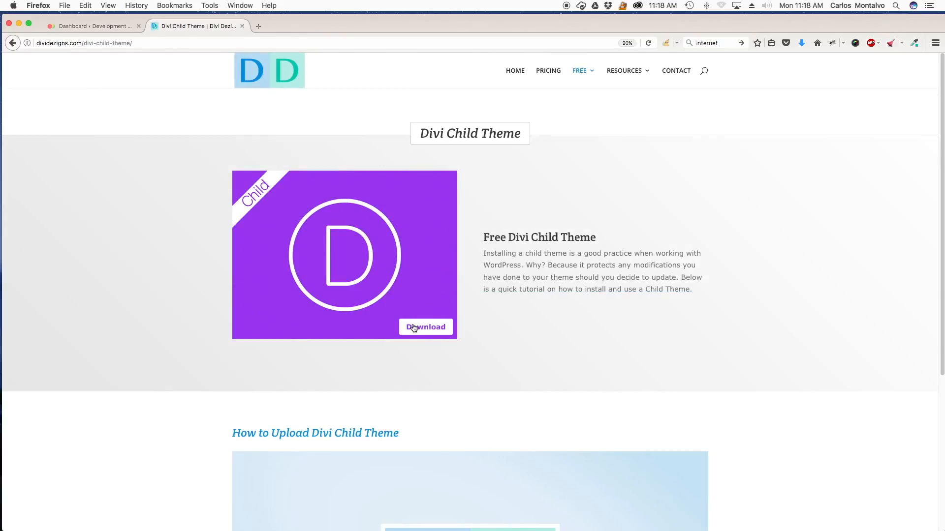
pyautogui.click(425, 327)
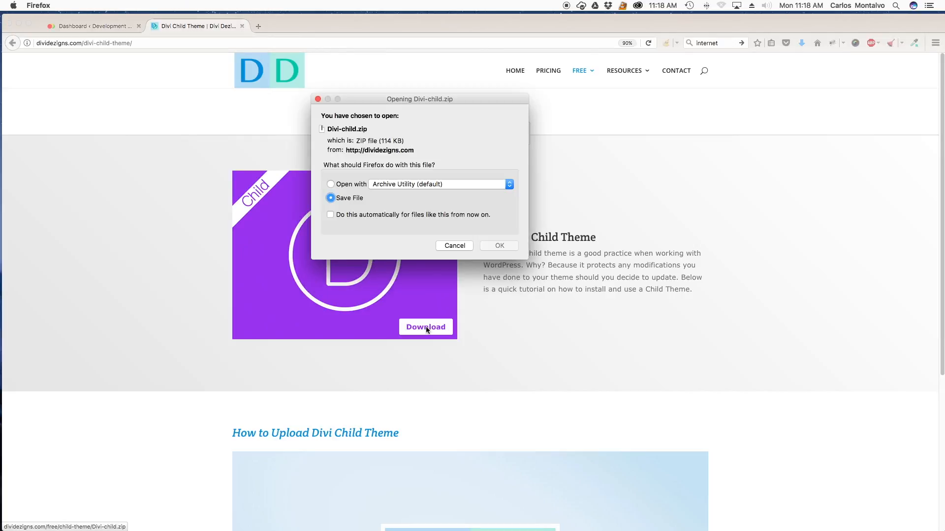
pyautogui.click(498, 246)
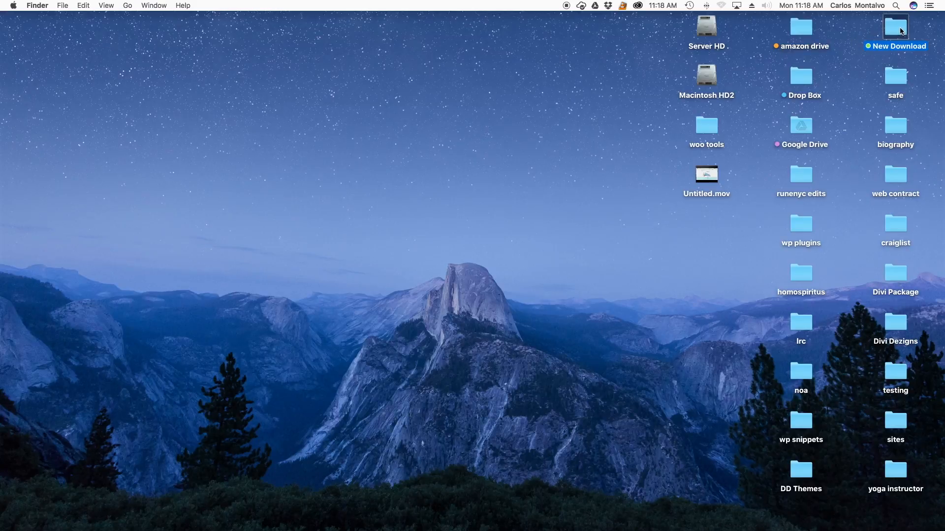
# Step: Unzip Divi-child.zip in the New Download folder and view the Divi-child folder contents
pyautogui.doubleClick(896, 28)
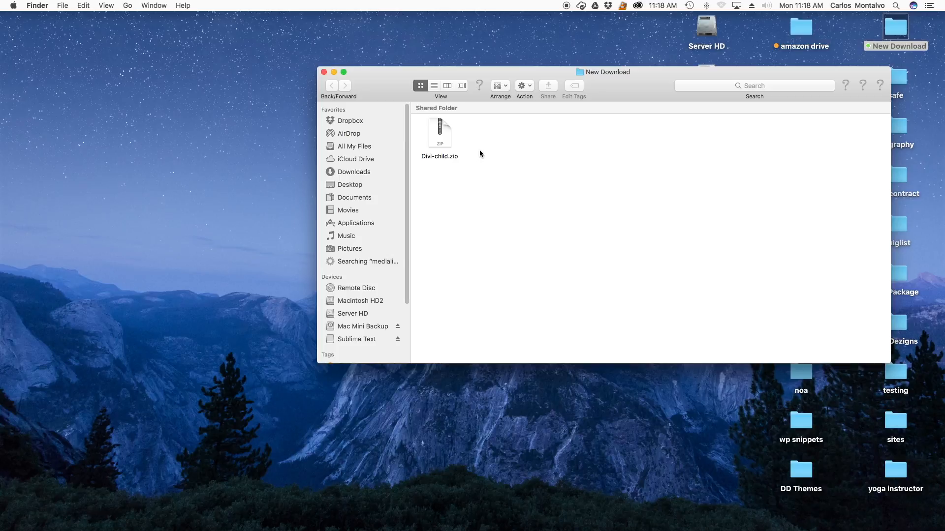
pyautogui.moveTo(443, 144)
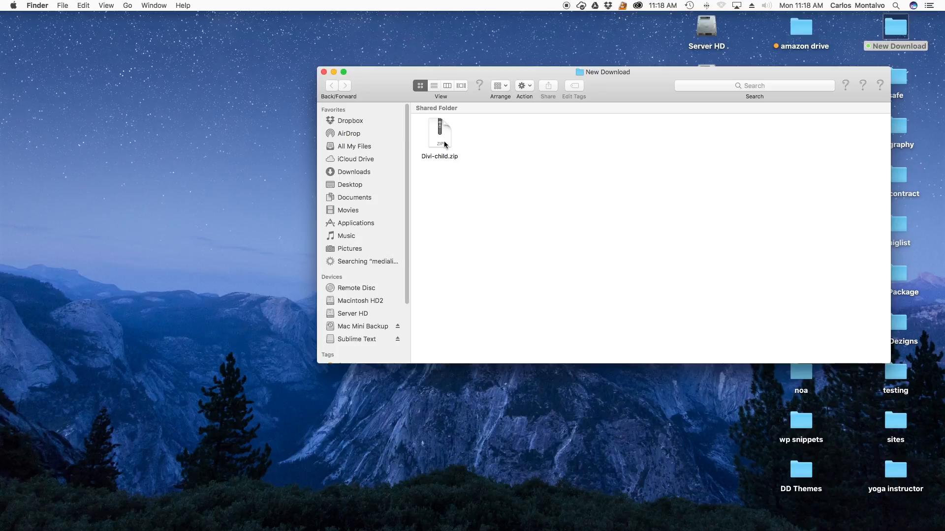
pyautogui.doubleClick(439, 133)
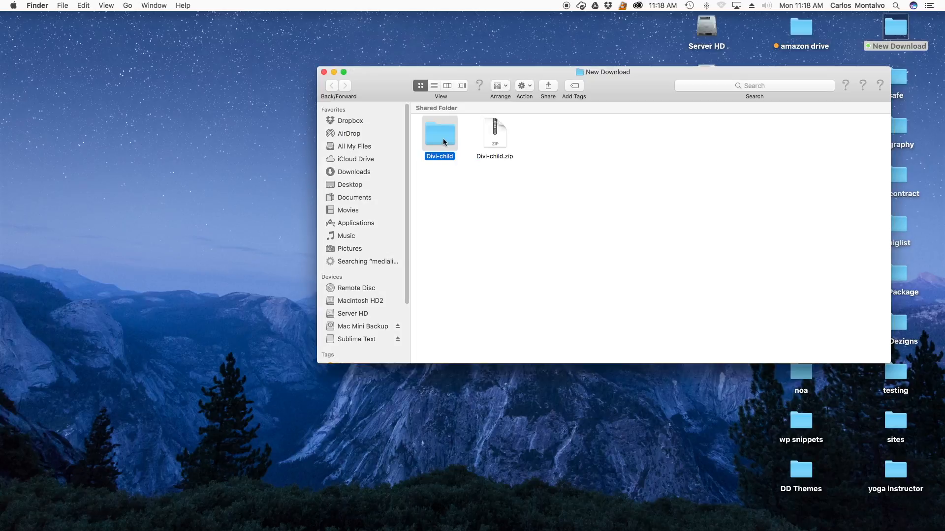
pyautogui.doubleClick(439, 131)
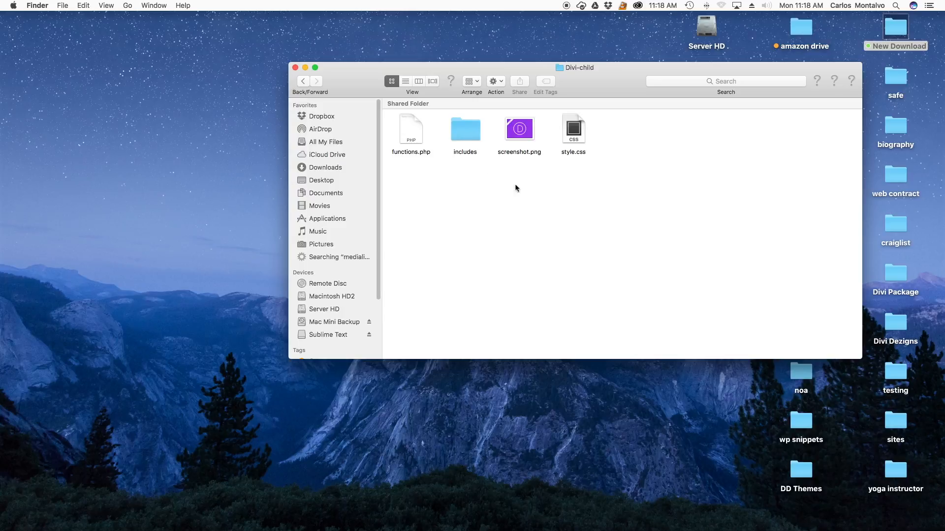
pyautogui.moveTo(421, 143)
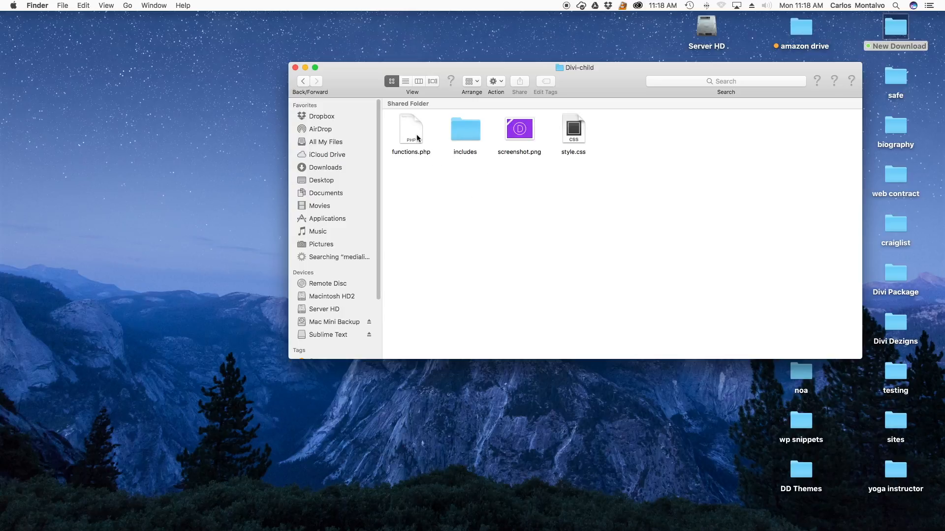
pyautogui.moveTo(413, 135)
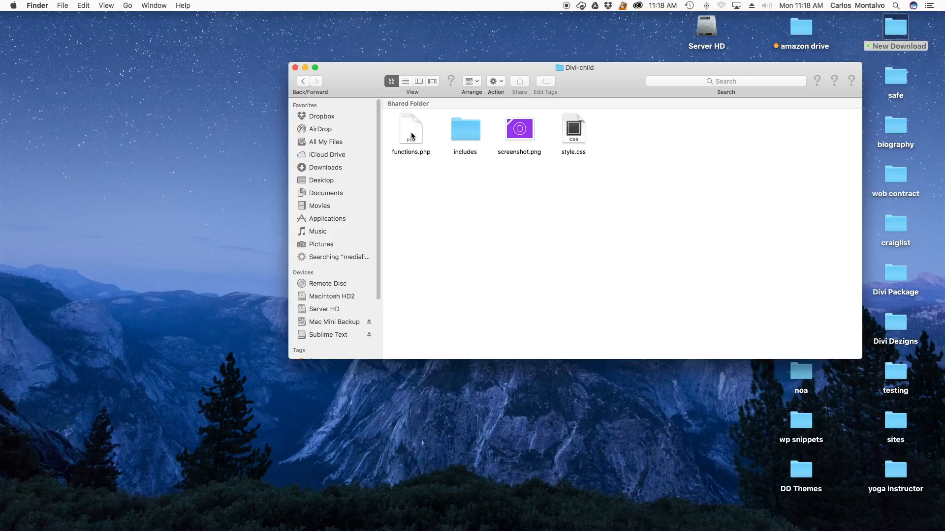
pyautogui.moveTo(465, 136)
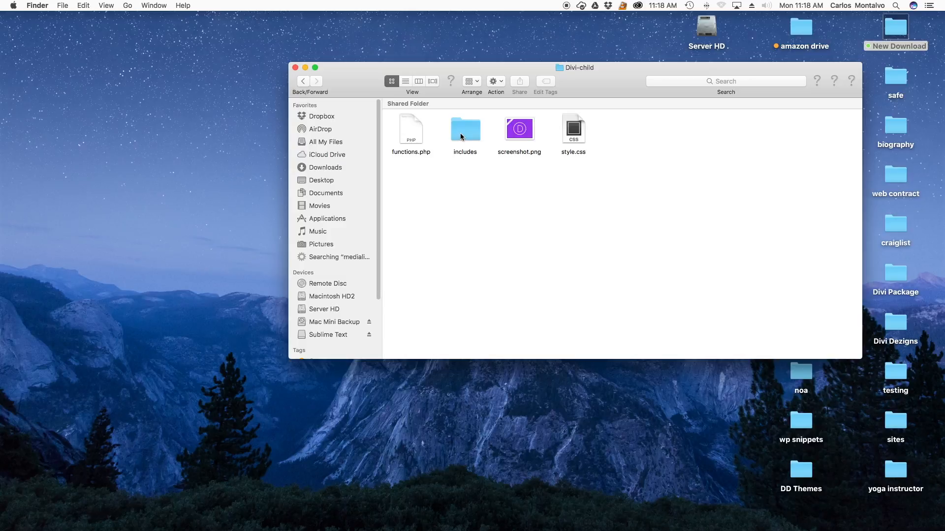
# Step: View social_icons.php from the includes folder in Sublime Text
pyautogui.doubleClick(465, 128)
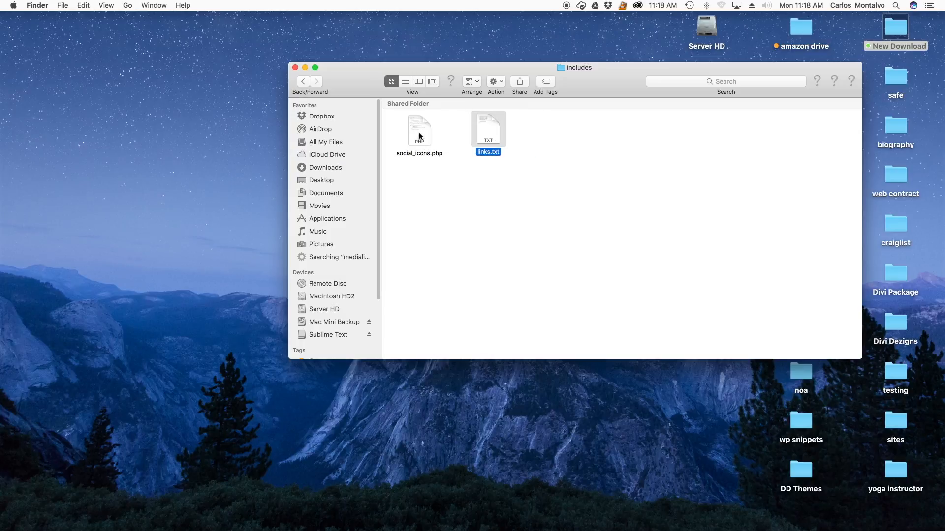
pyautogui.doubleClick(419, 127)
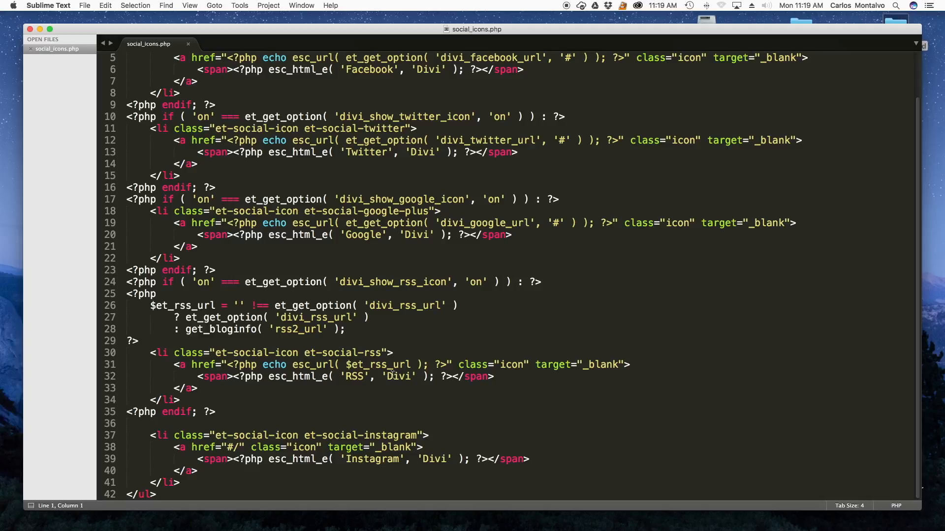
pyautogui.moveTo(29, 29)
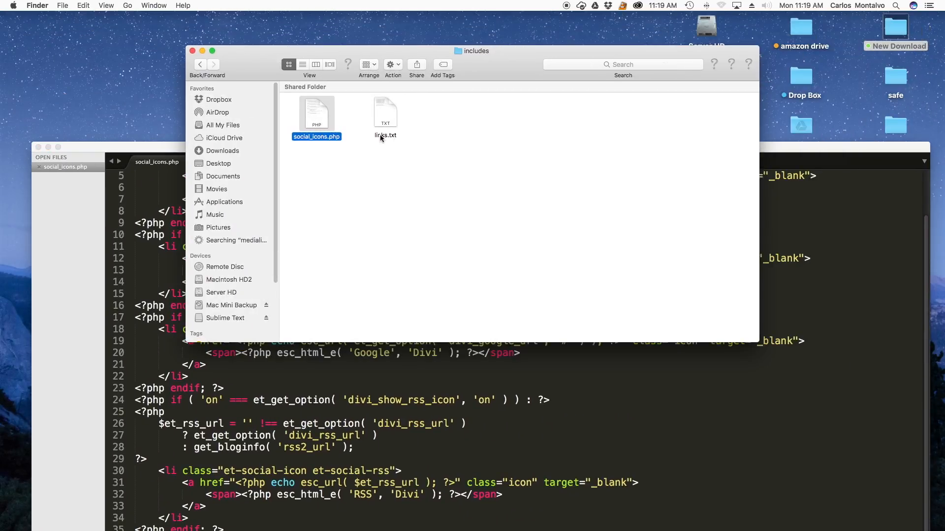
# Step: View links.txt, then return to the Divi-child folder in Finder
pyautogui.click(385, 114)
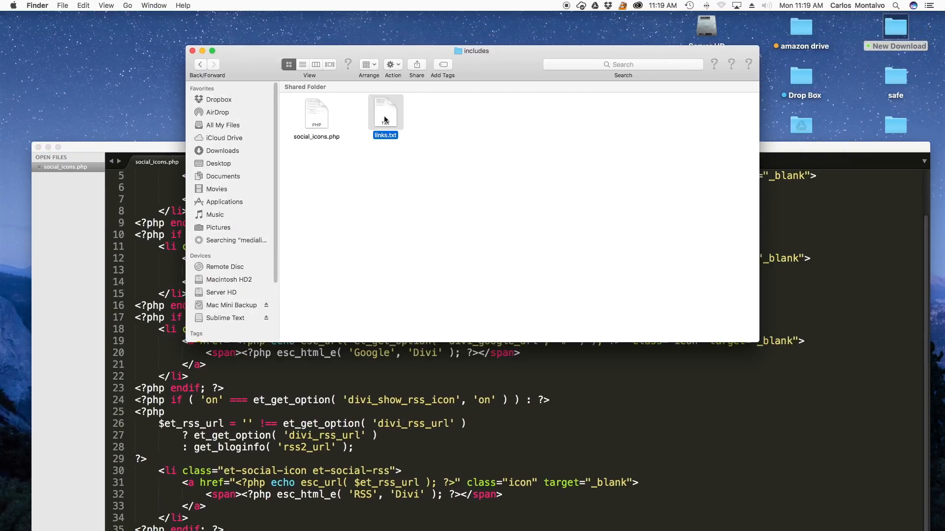
pyautogui.doubleClick(385, 114)
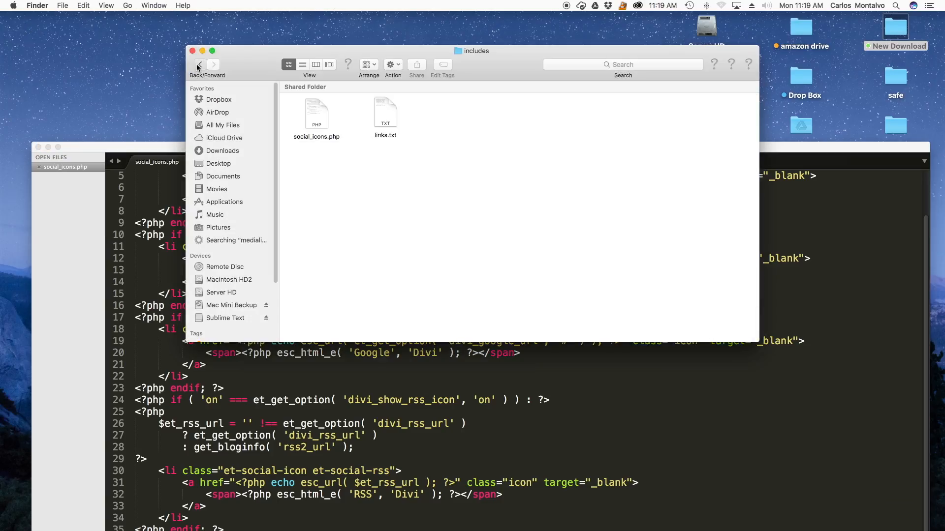
pyautogui.click(200, 65)
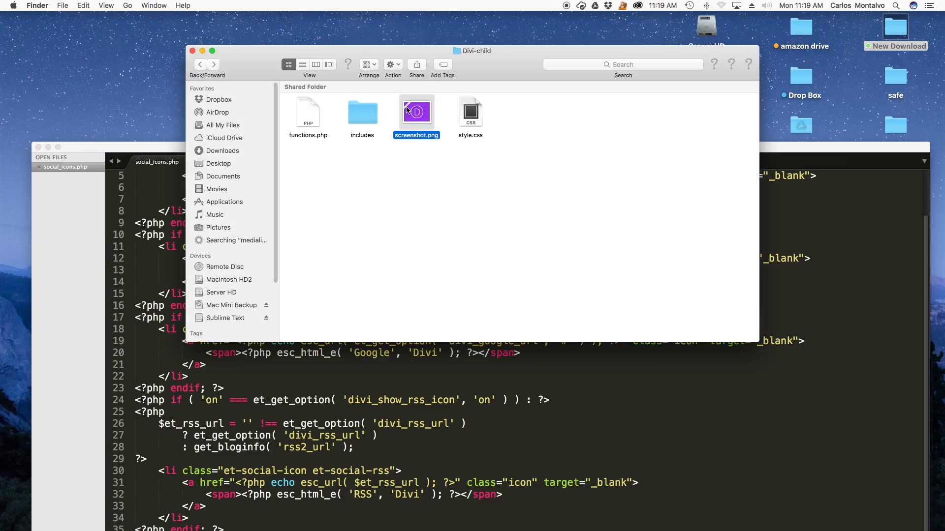
# Step: View screenshot.png in Preview, close it and select style.css
pyautogui.doubleClick(415, 112)
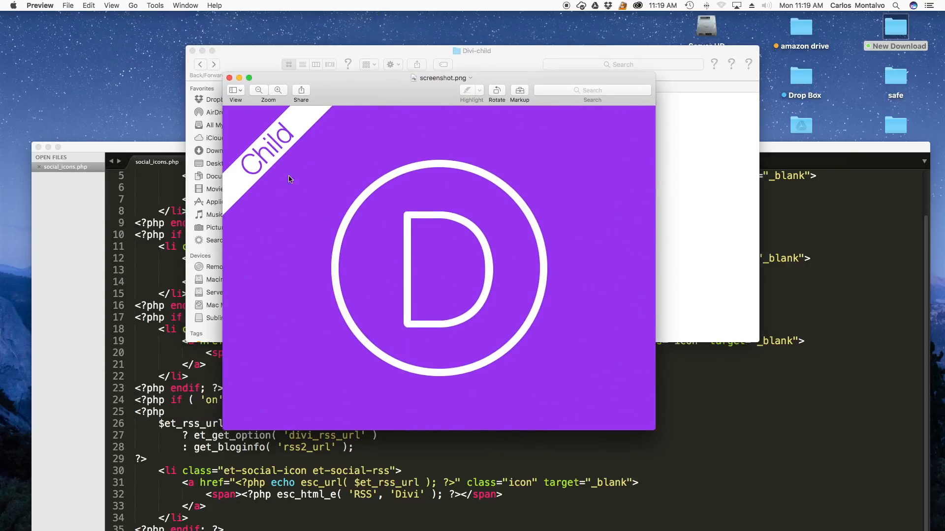
pyautogui.click(229, 78)
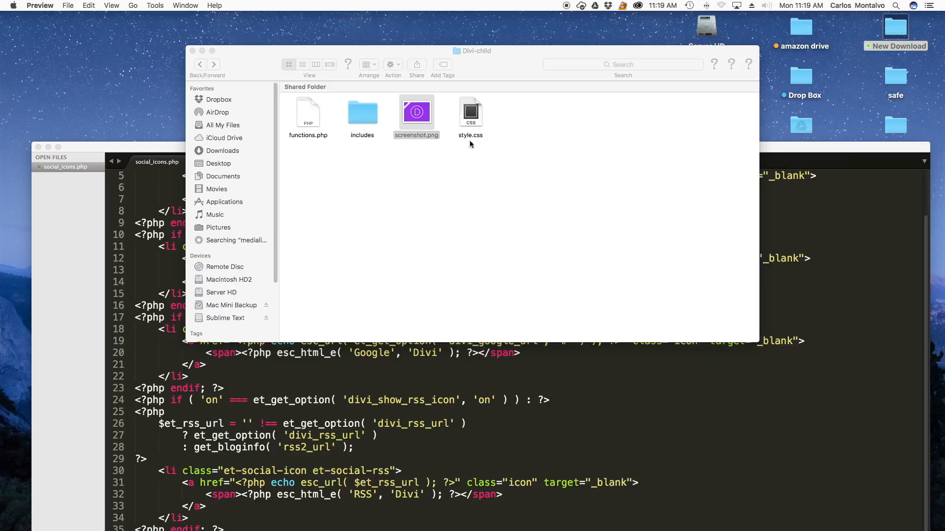
pyautogui.click(470, 113)
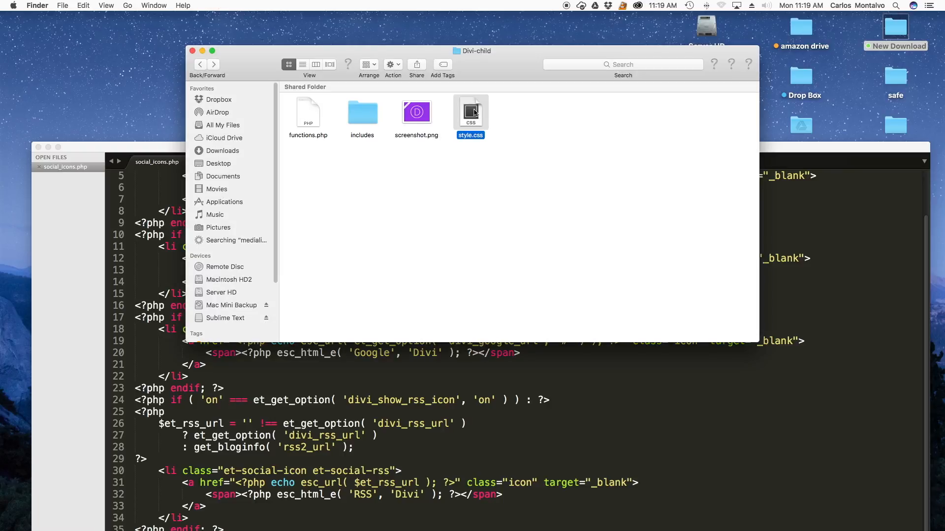
# Step: Review the child style.css in Sublime Text, close the folder window and return to Firefox
pyautogui.doubleClick(470, 112)
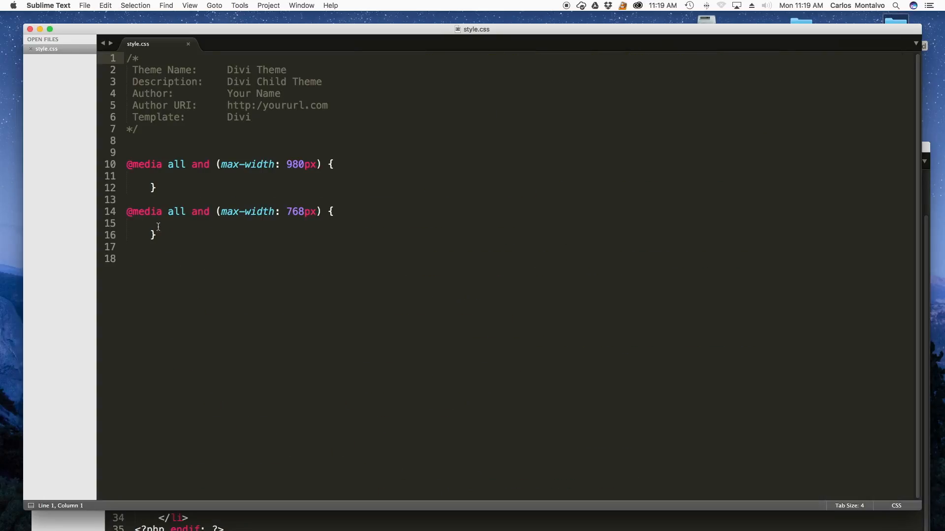
pyautogui.moveTo(181, 188)
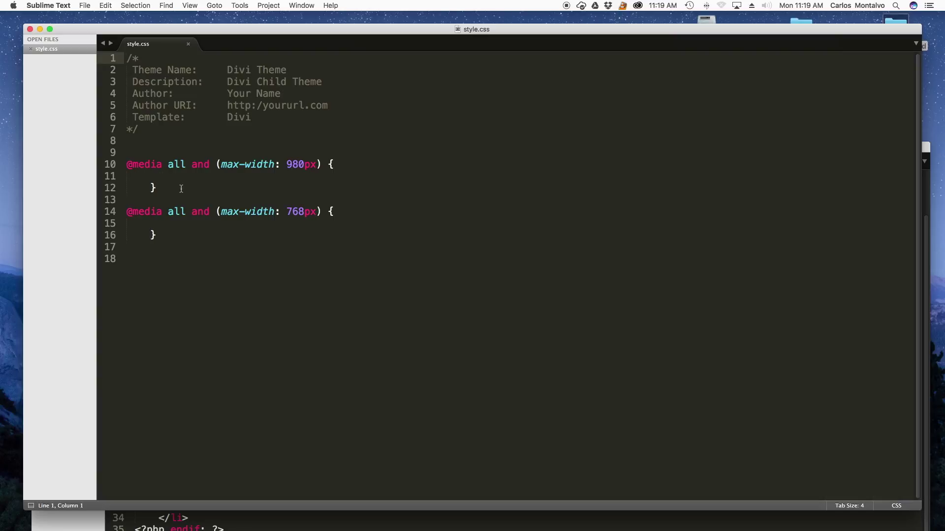
pyautogui.moveTo(243, 175)
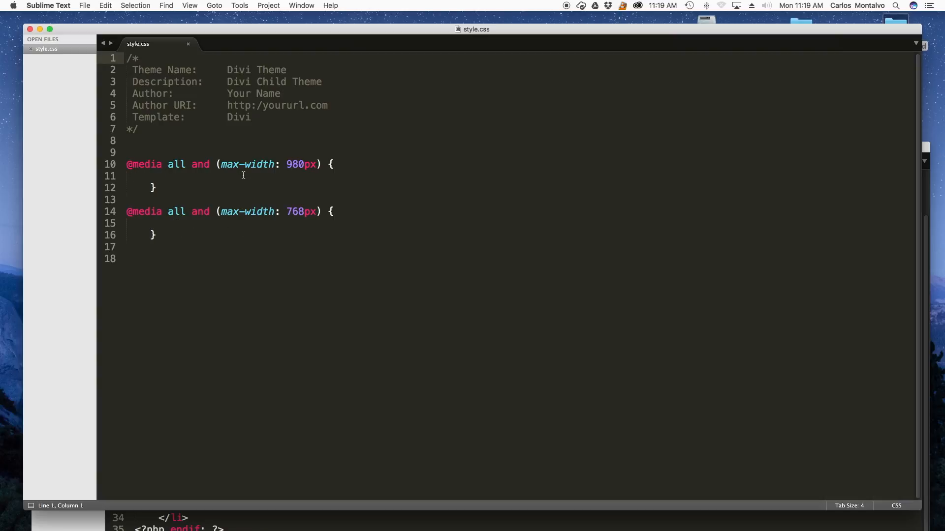
pyautogui.moveTo(243, 71)
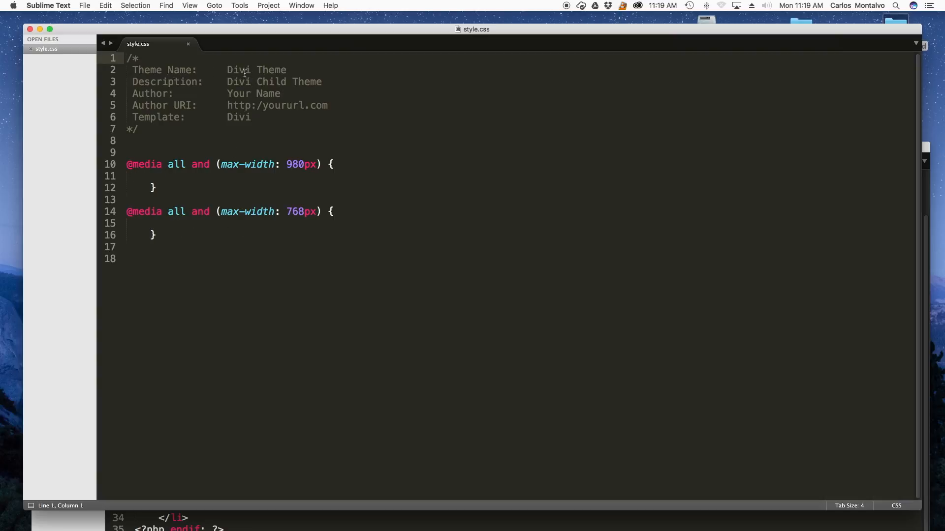
pyautogui.moveTo(71, 44)
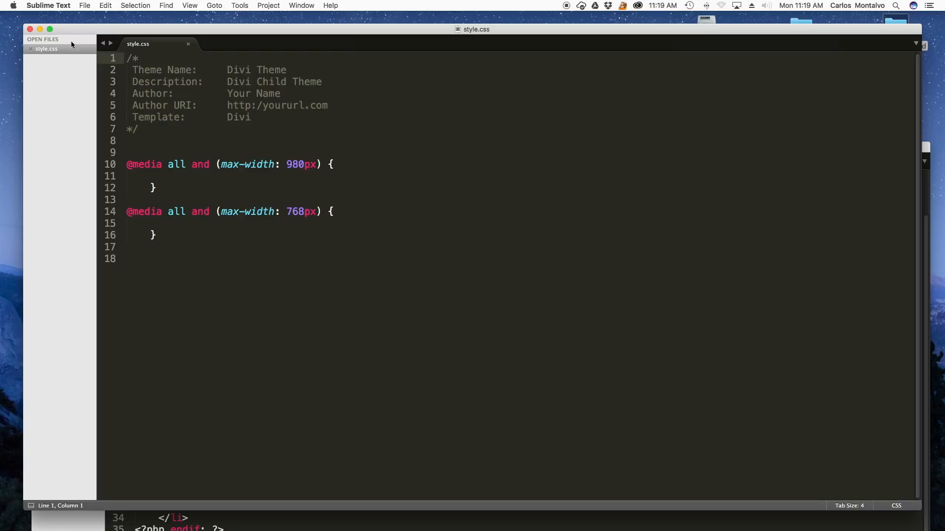
pyautogui.moveTo(315, 236)
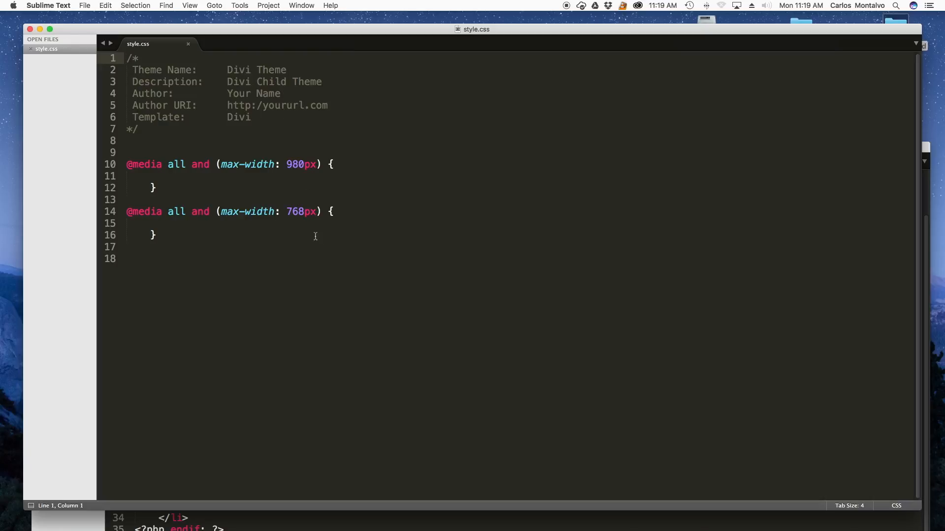
pyautogui.moveTo(266, 283)
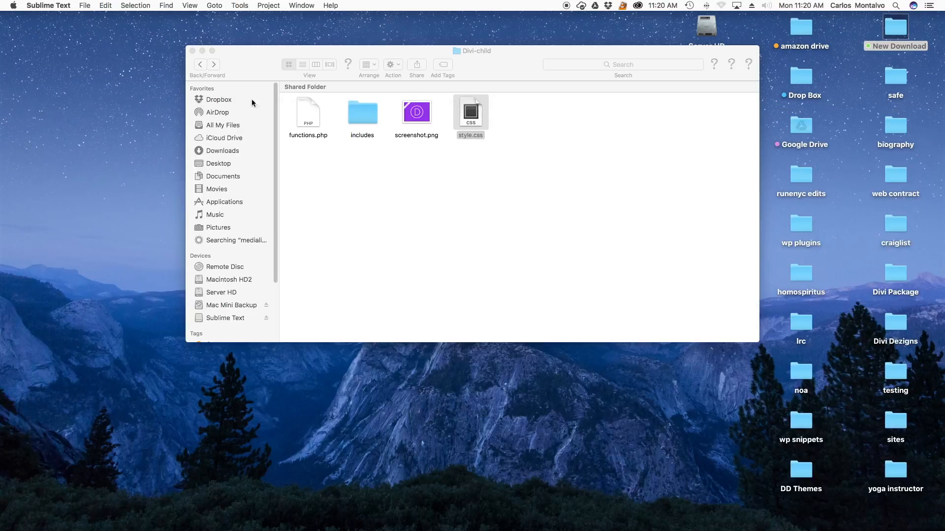
pyautogui.click(193, 50)
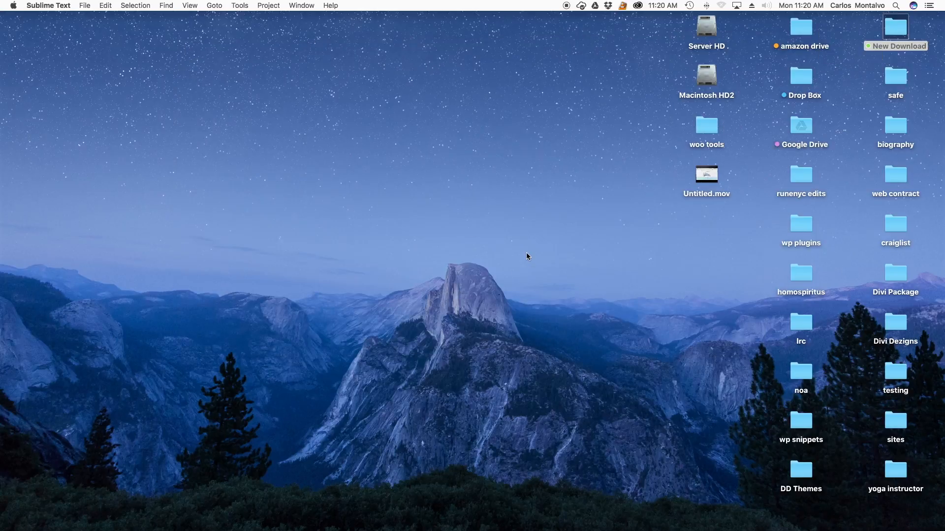
pyautogui.moveTo(530, 230)
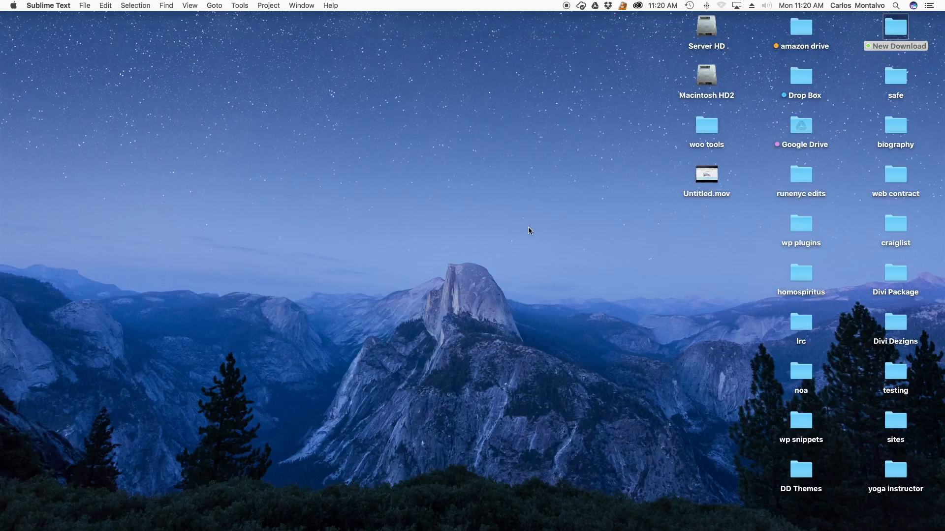
pyautogui.click(272, 521)
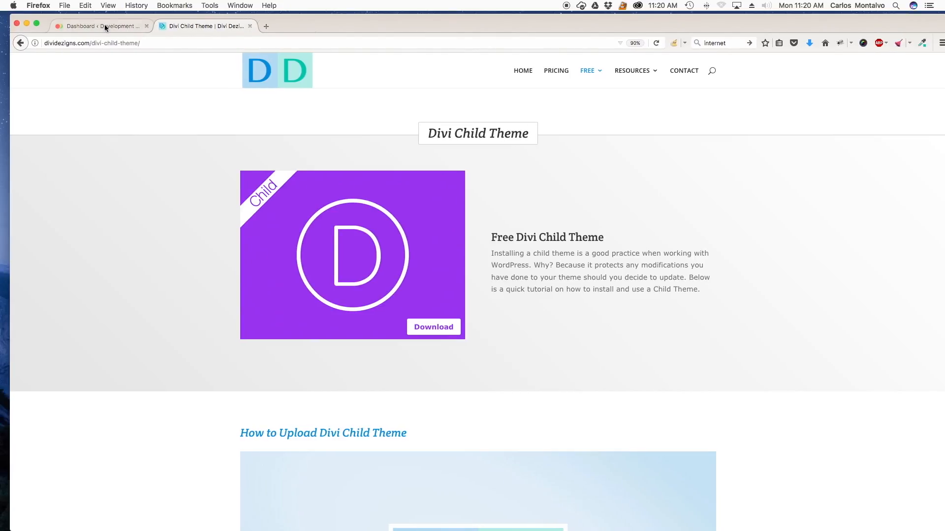
# Step: Go to Appearance > Themes in the WordPress dashboard and start adding a new theme
pyautogui.click(100, 26)
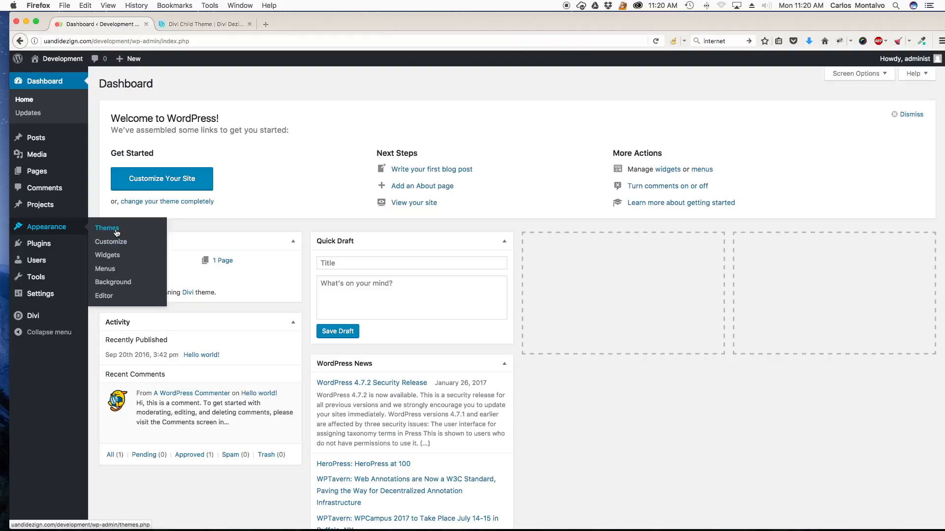
pyautogui.click(107, 227)
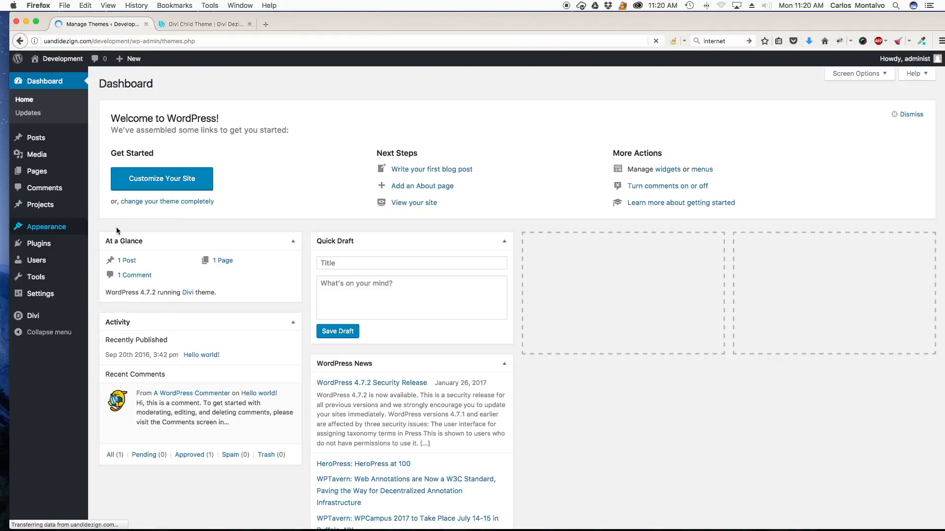
pyautogui.click(46, 227)
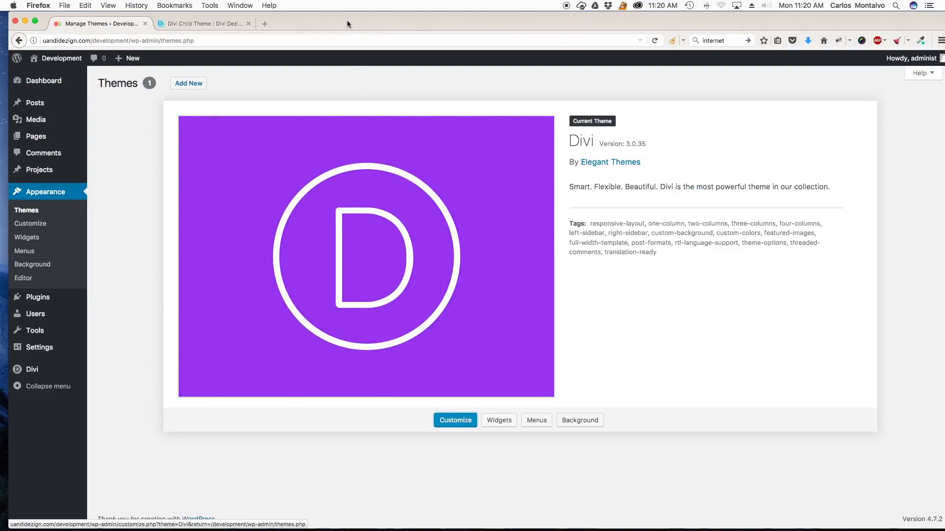
pyautogui.click(189, 83)
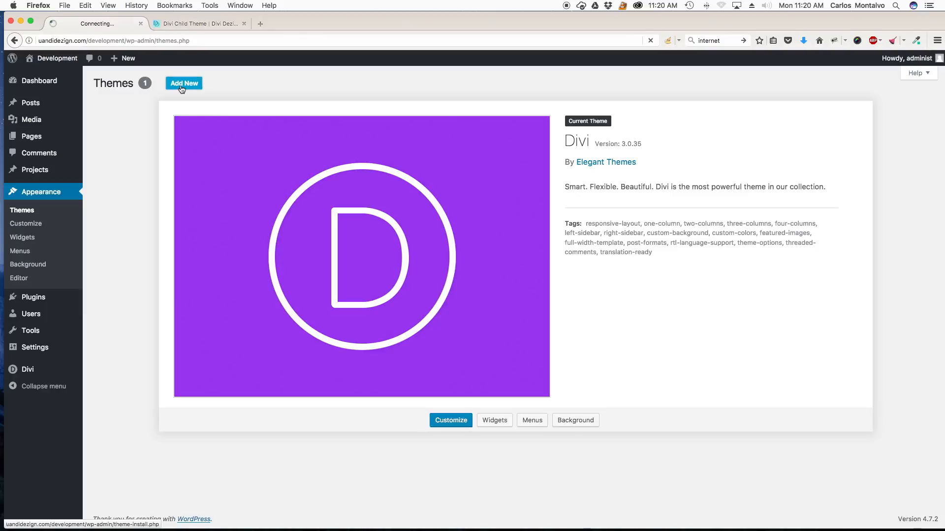
# Step: Bring up the Upload Theme form and browse for a theme zip file
pyautogui.click(184, 83)
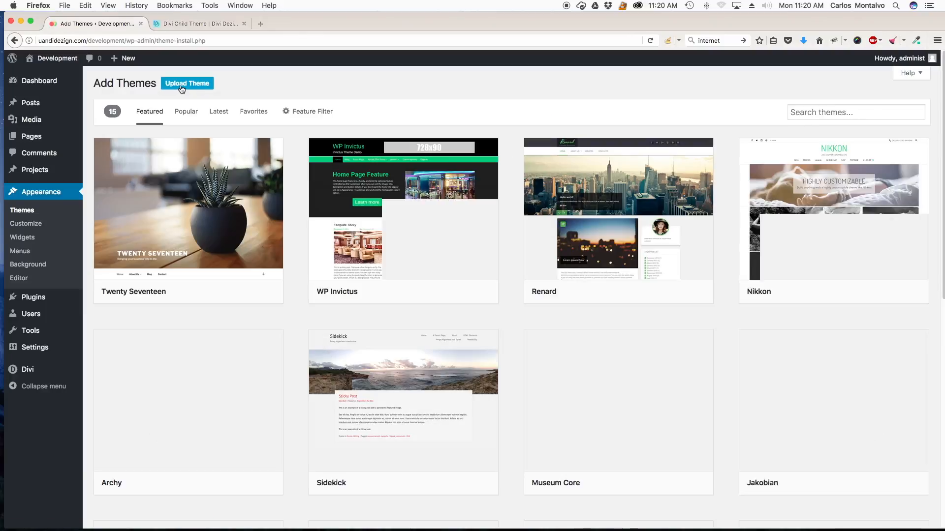
pyautogui.click(187, 83)
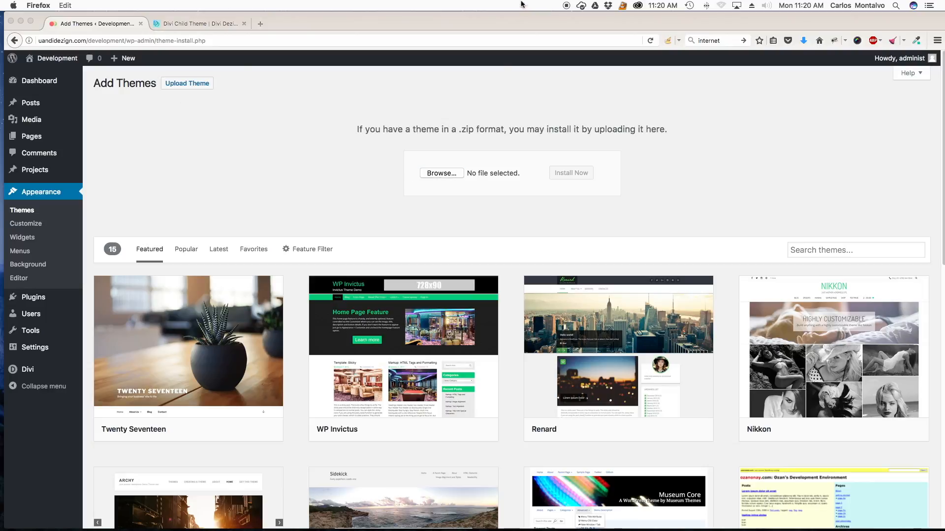
pyautogui.click(442, 173)
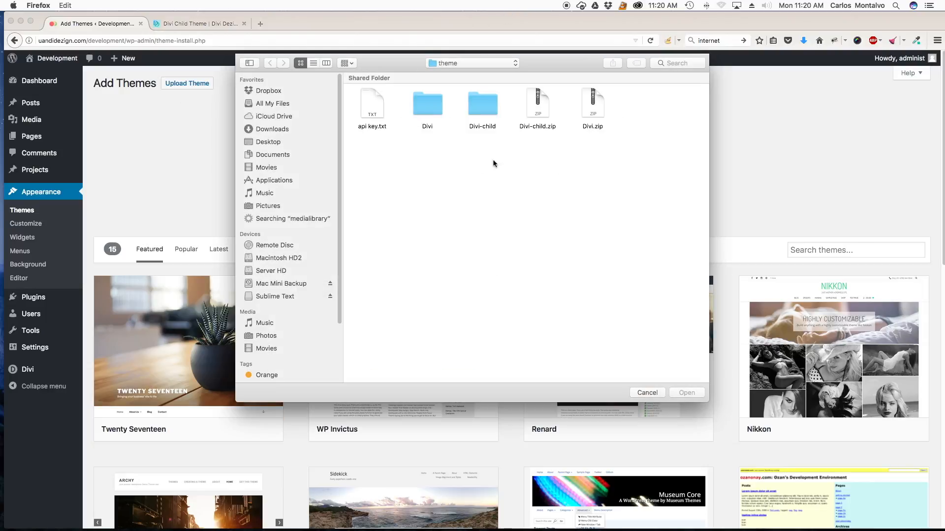
# Step: Choose Divi-child.zip from Desktop > New Download as the theme archive to upload
pyautogui.click(268, 142)
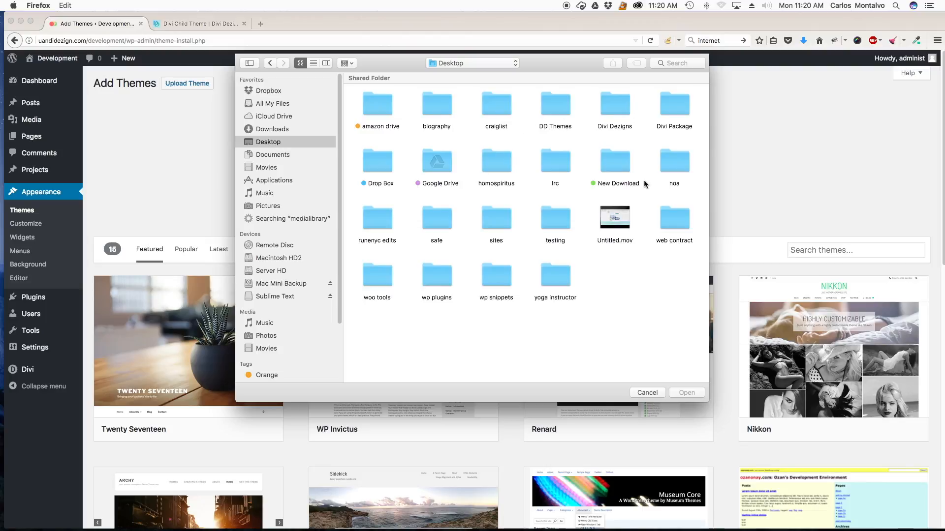
pyautogui.doubleClick(614, 161)
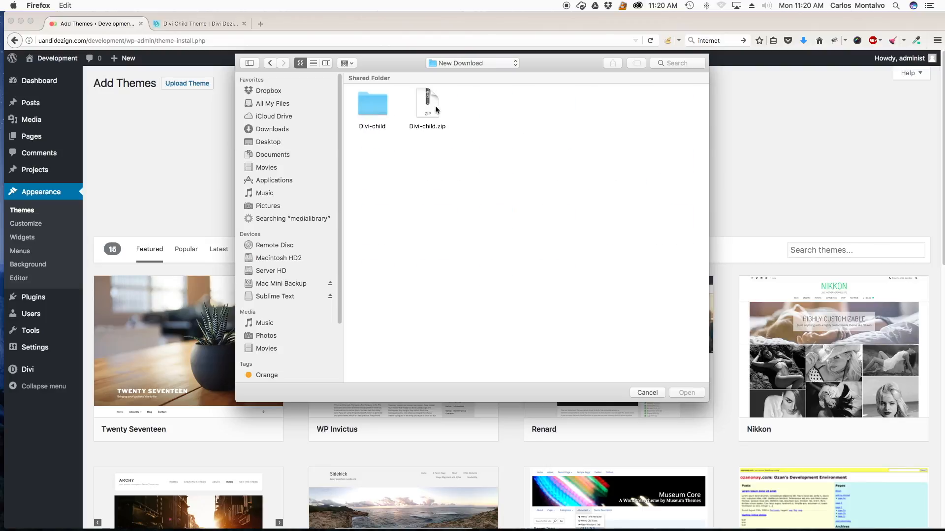
pyautogui.click(426, 101)
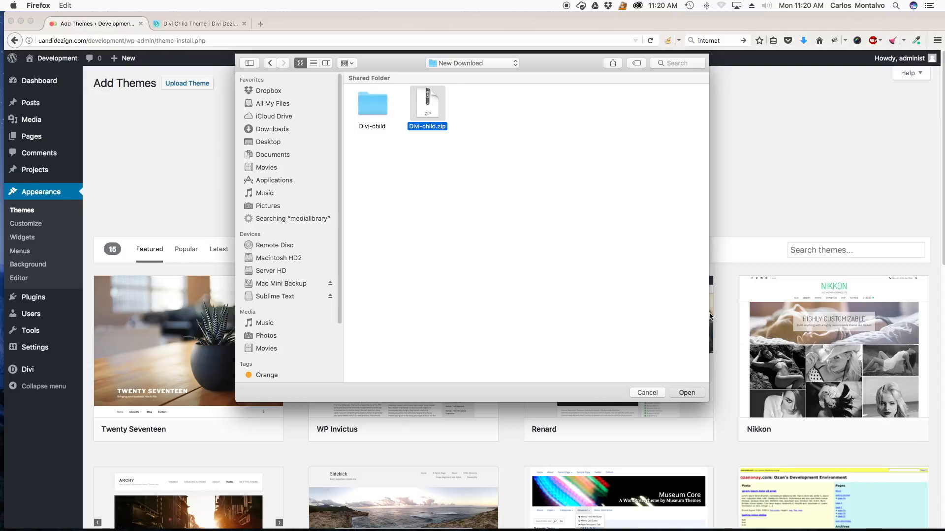
pyautogui.click(686, 392)
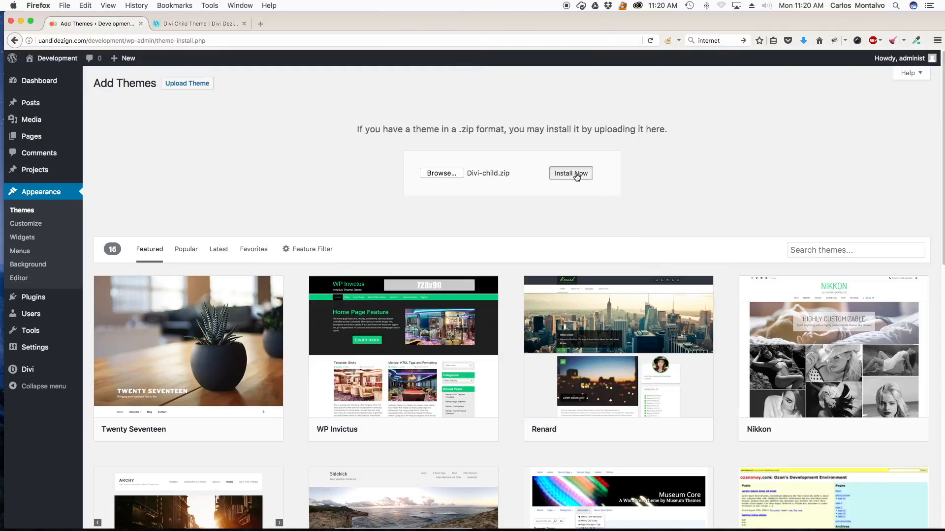
# Step: Install the uploaded Divi-child.zip and activate the Divi child theme
pyautogui.click(571, 173)
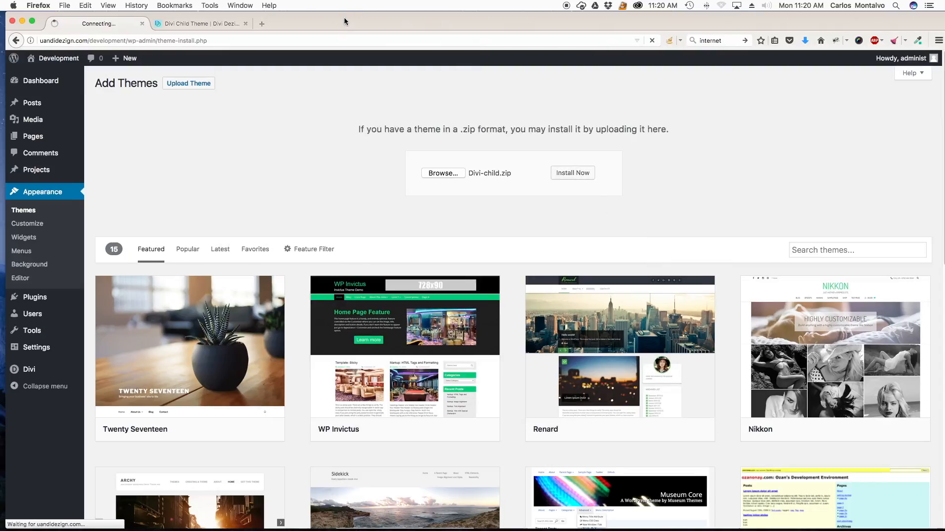
pyautogui.click(571, 173)
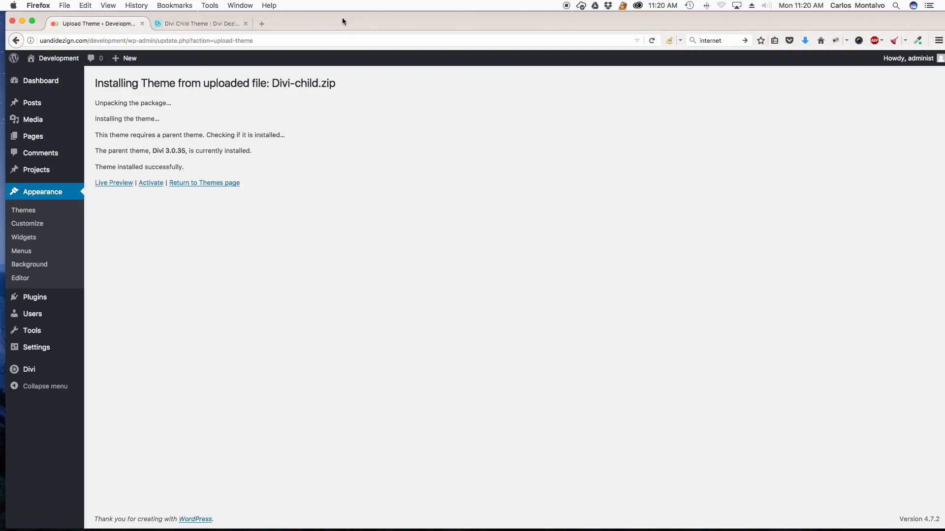
pyautogui.click(151, 183)
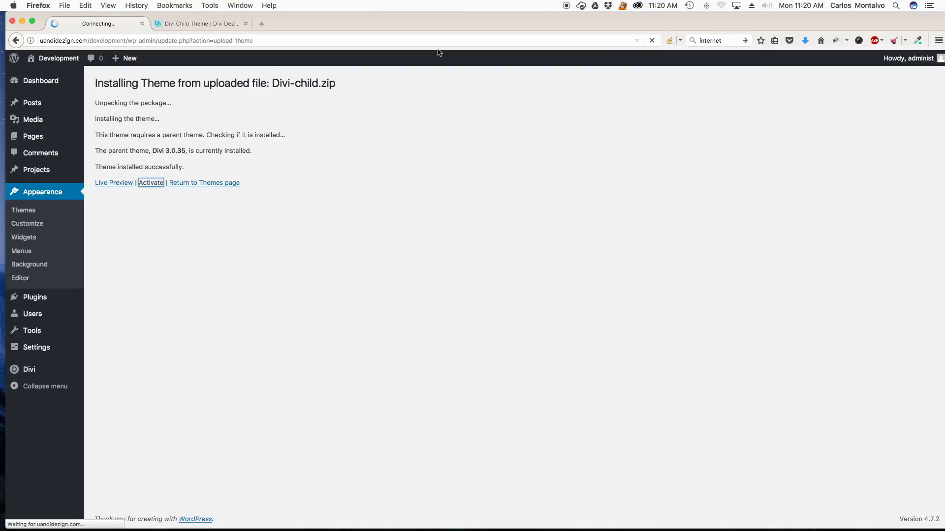
pyautogui.click(151, 183)
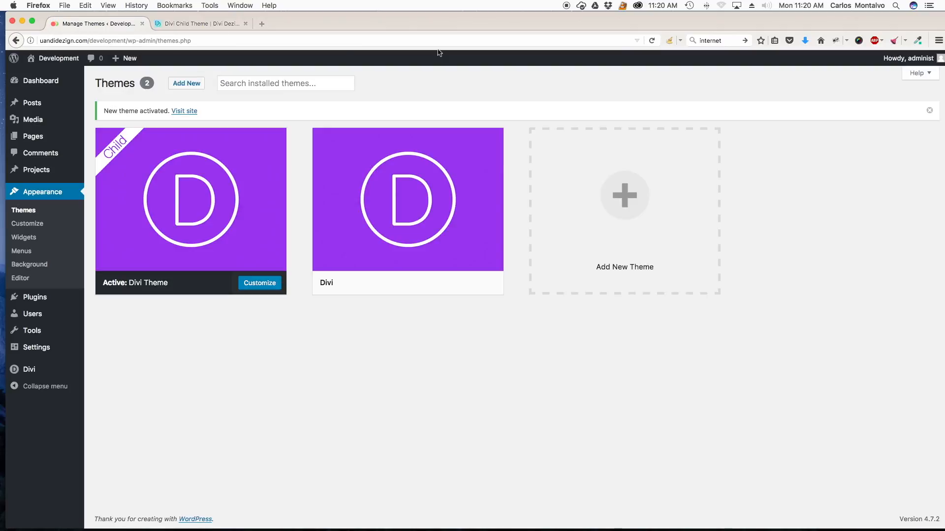
pyautogui.moveTo(190, 198)
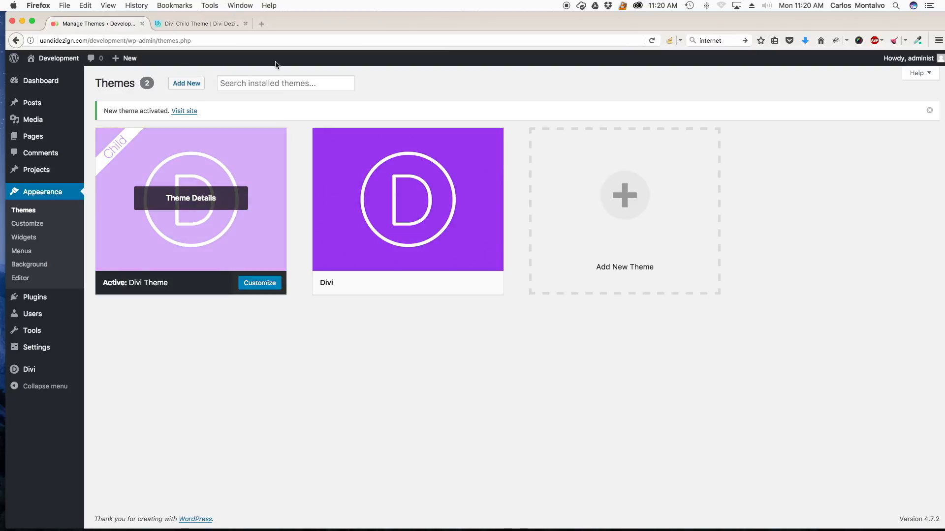
pyautogui.moveTo(96, 85)
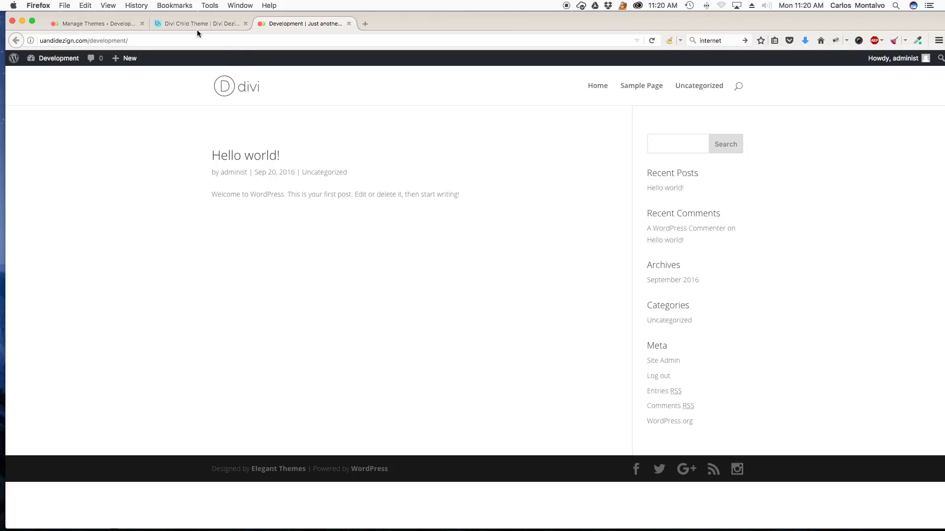
pyautogui.moveTo(233, 98)
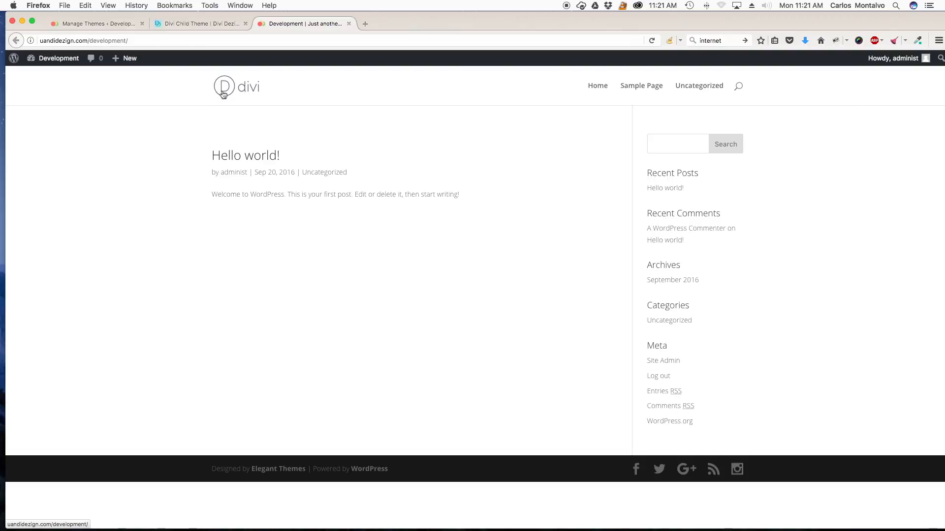
pyautogui.moveTo(200, 24)
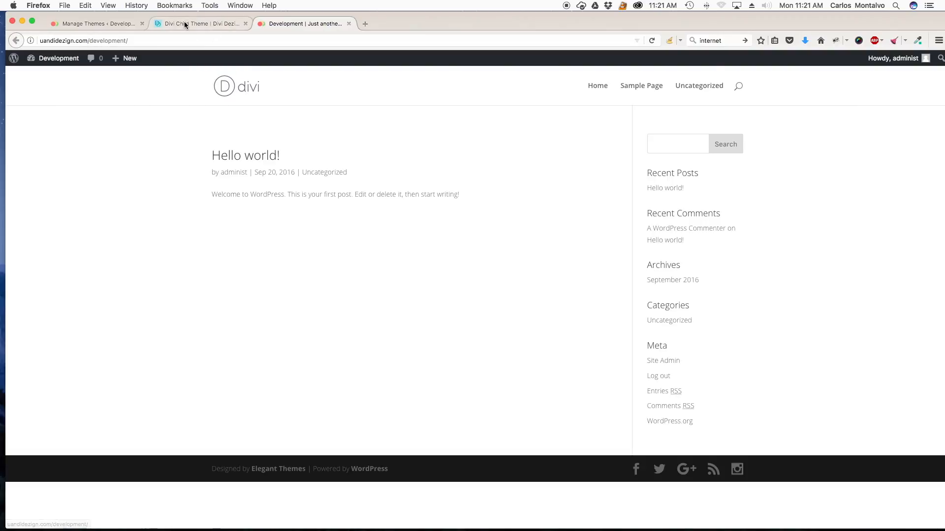
# Step: Return from the live site tab to the Themes admin page
pyautogui.click(96, 23)
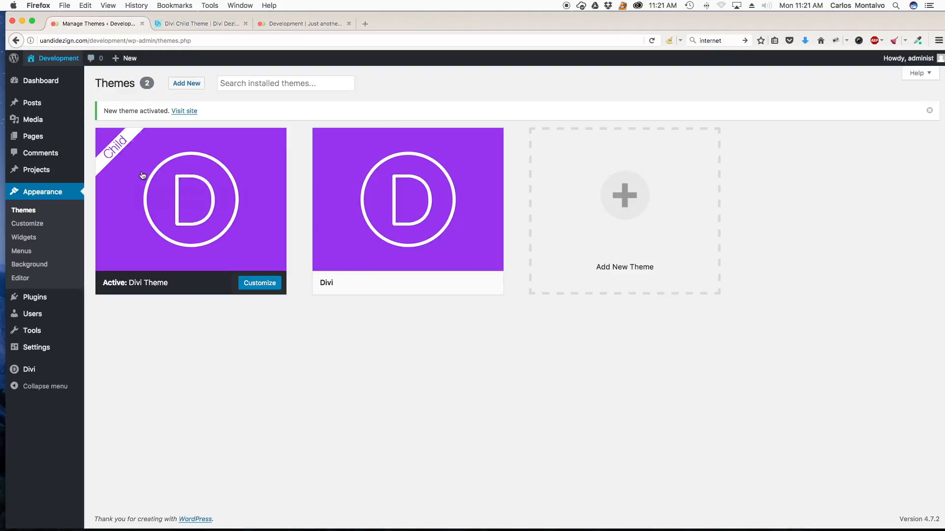
# Step: Open the theme editor on the child theme's style.css and place the cursor below the header comment
pyautogui.click(19, 278)
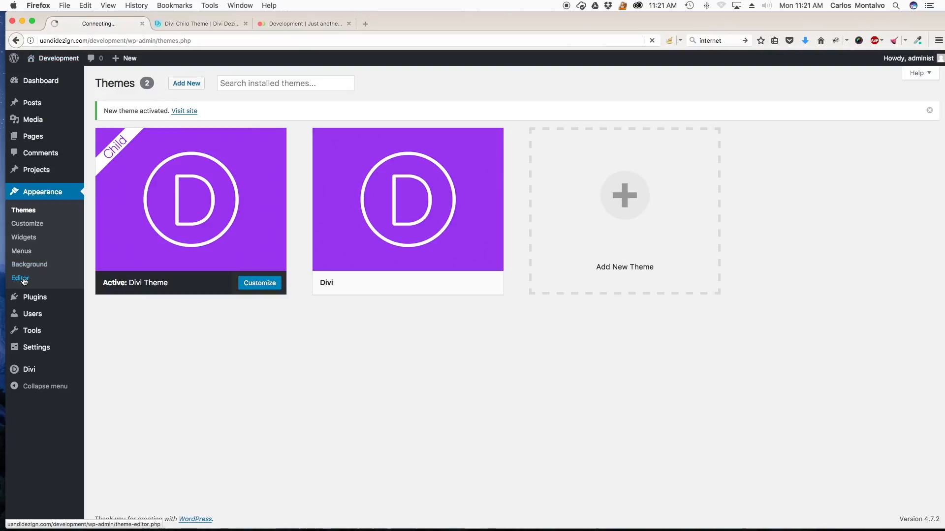
pyautogui.click(20, 278)
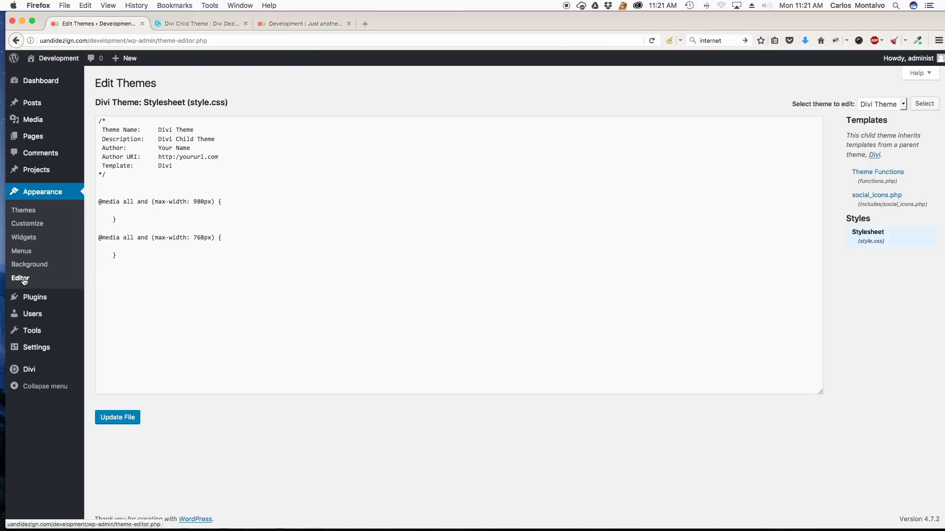
pyautogui.moveTo(195, 141)
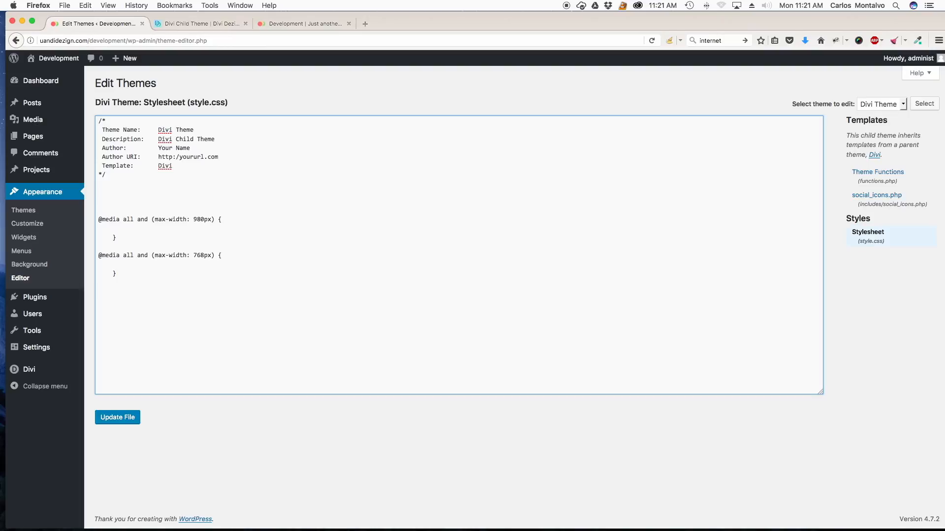
# Step: Add a #logo { background: red; } rule to style.css and update the file
pyautogui.write('#1')
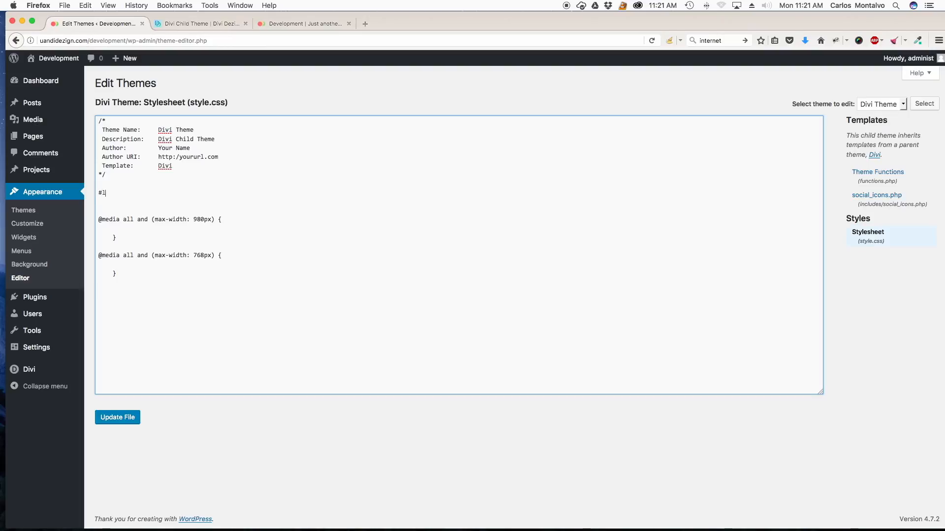
pyautogui.write('ogo {')
pyautogui.write('}')
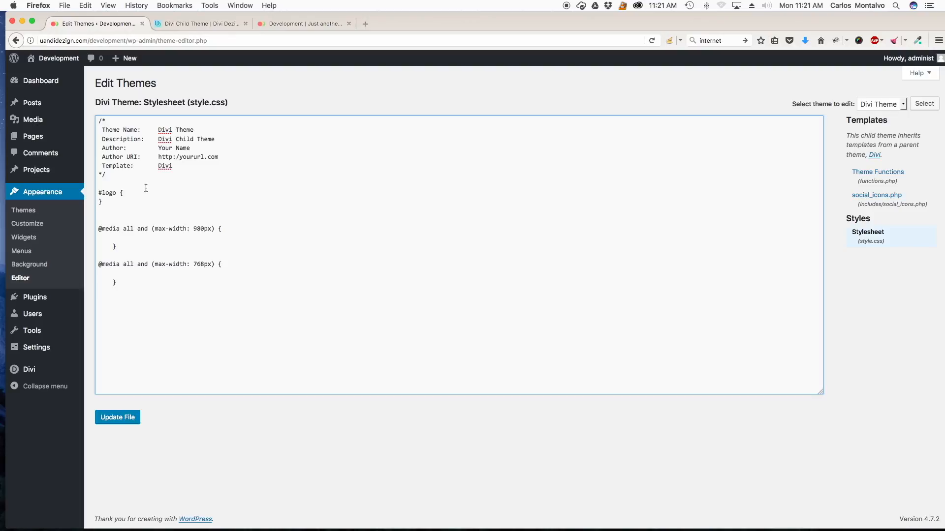
pyautogui.write('bac')
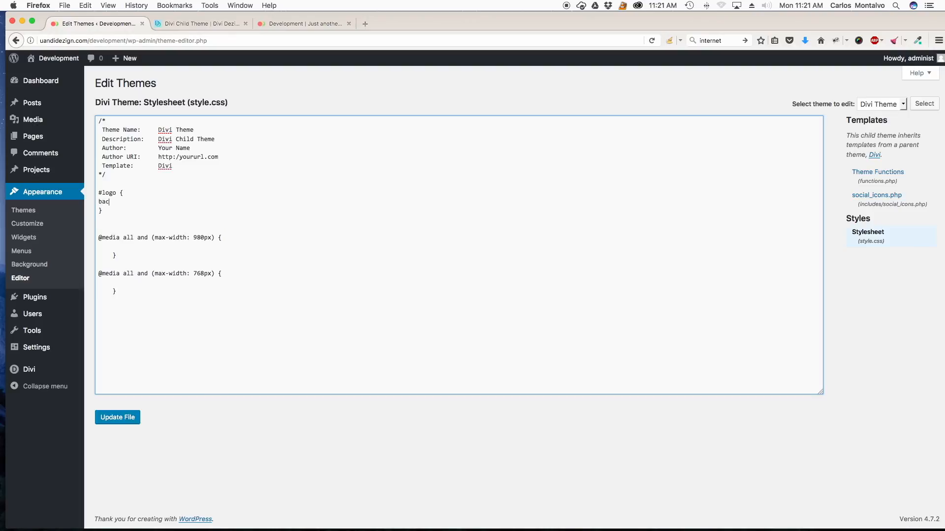
pyautogui.write('kground: red;')
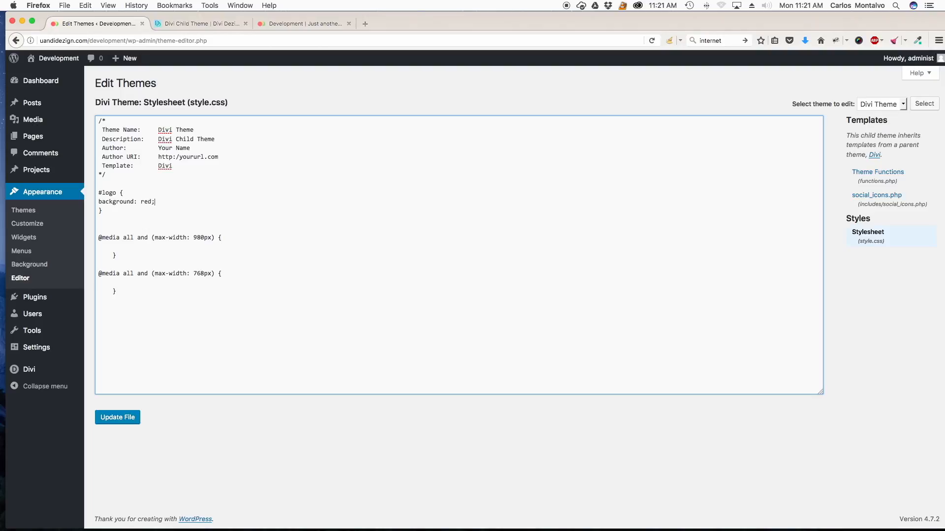
pyautogui.click(117, 418)
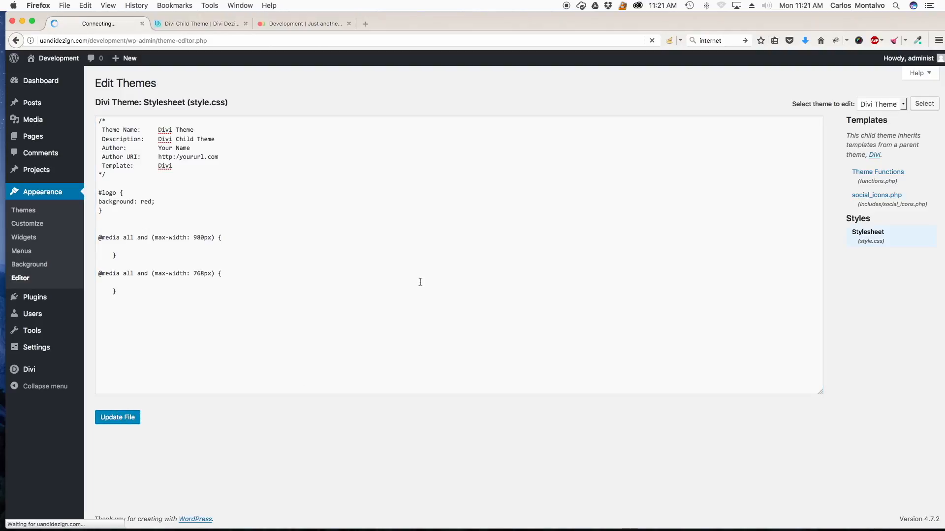
# Step: Reload the live site with cleared cache so the logo shows its red background
pyautogui.click(303, 23)
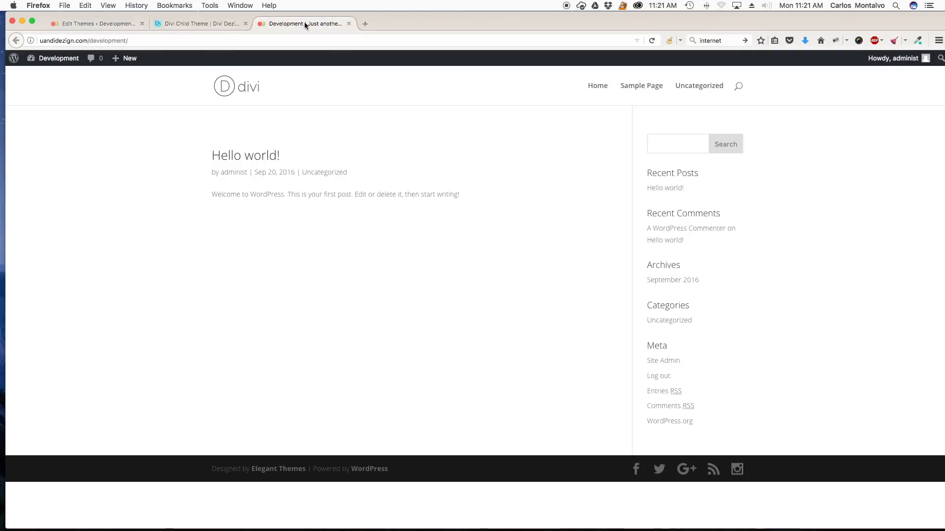
pyautogui.click(669, 41)
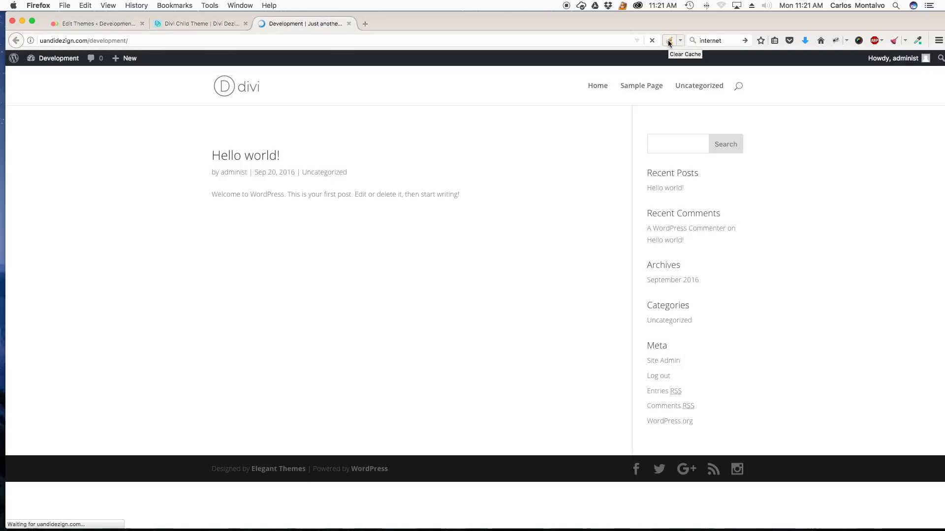
pyautogui.click(668, 40)
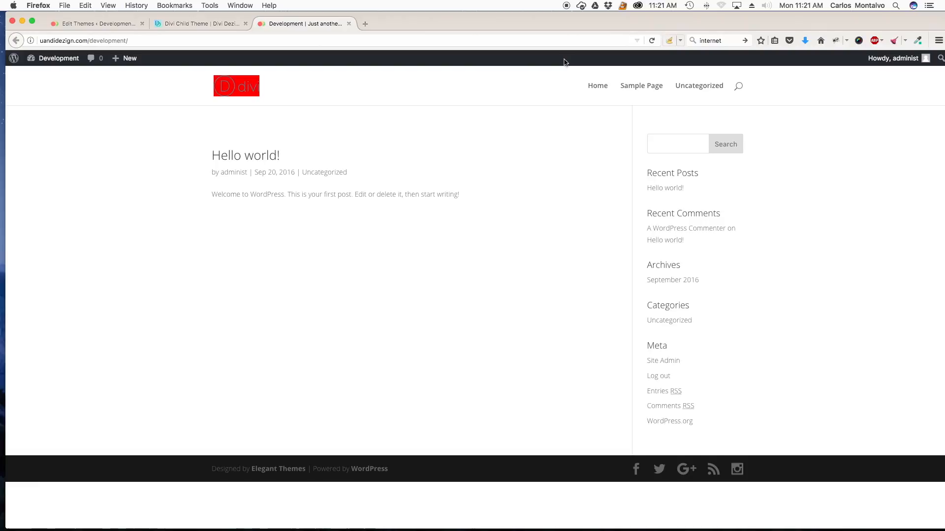